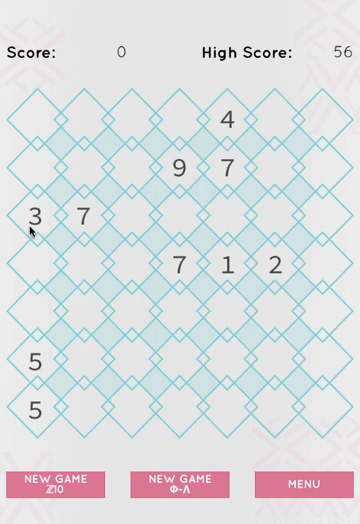
mouse_move(188, 384)
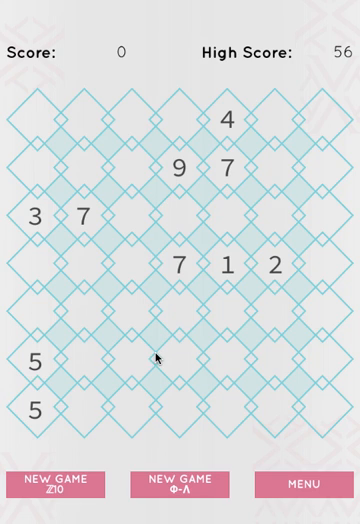
mouse_move(32, 416)
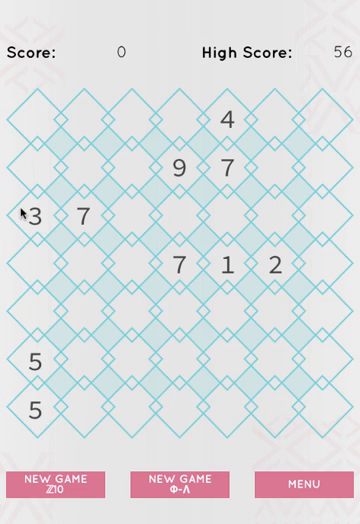
mouse_move(236, 124)
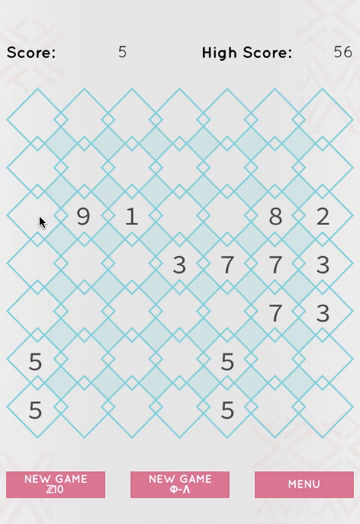
mouse_move(72, 276)
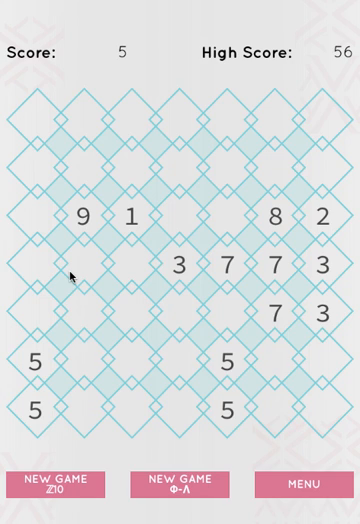
mouse_move(132, 232)
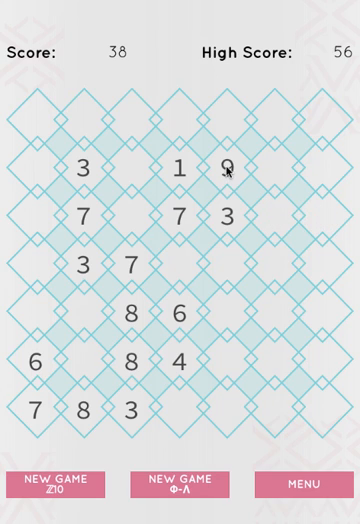
Merge the top 1 and 9 into a ten and clear the neighbouring group, lifting the score to 56.
left_click(230, 168)
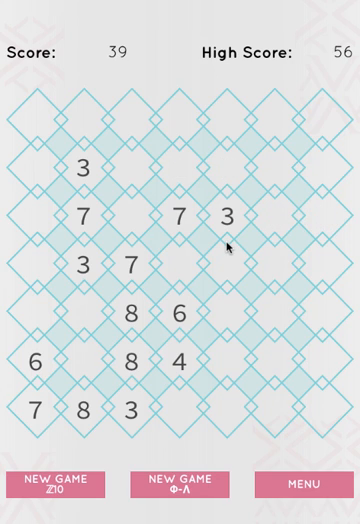
mouse_move(228, 224)
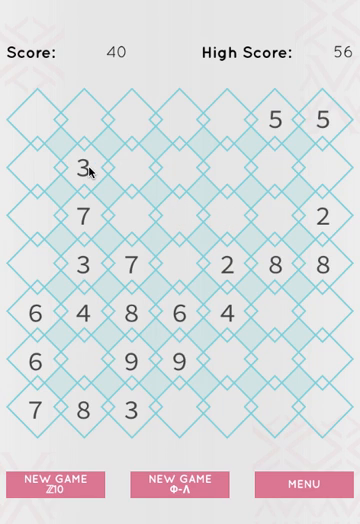
left_click(88, 168)
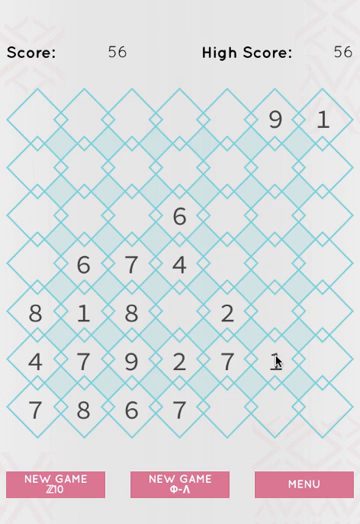
Clear the row of 5s and 7 and the upper tile group, pushing the score past the high score to 68.
left_click(276, 360)
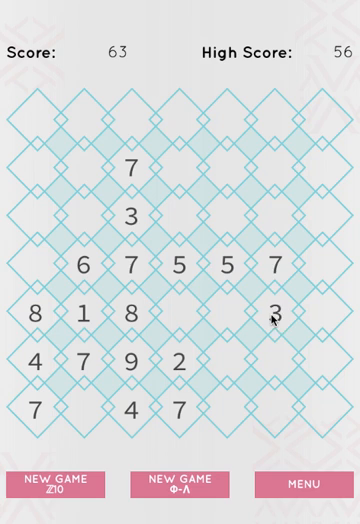
left_click(276, 312)
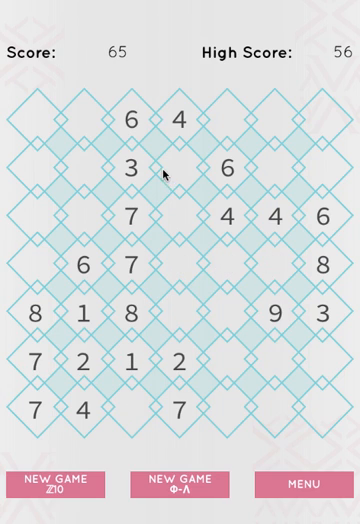
left_click(132, 168)
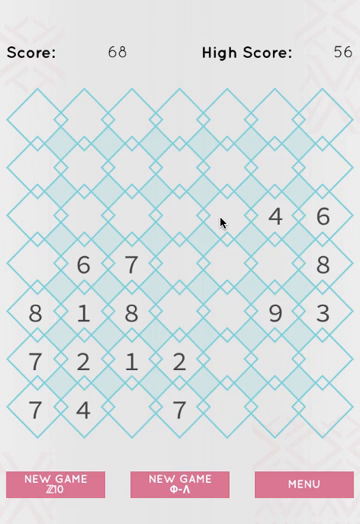
mouse_move(336, 224)
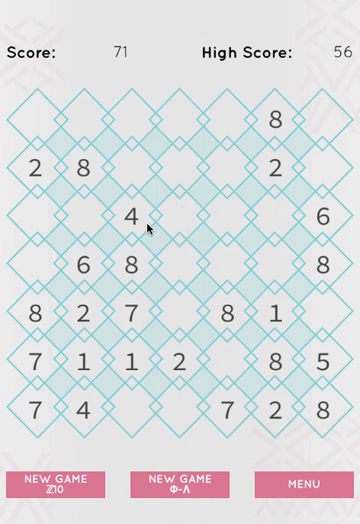
mouse_move(90, 222)
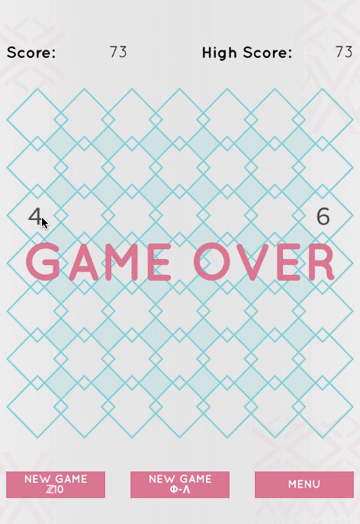
mouse_move(234, 216)
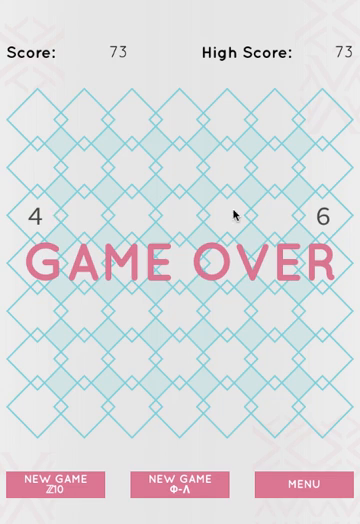
mouse_move(200, 226)
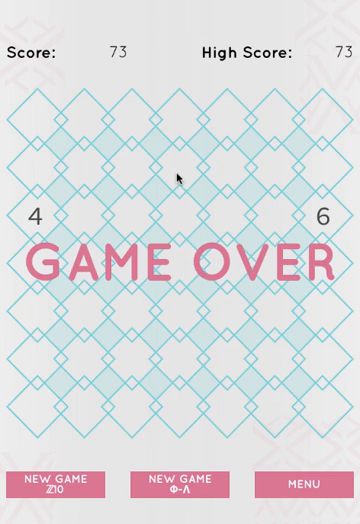
mouse_move(140, 98)
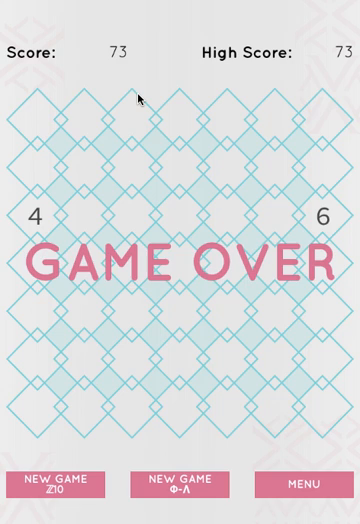